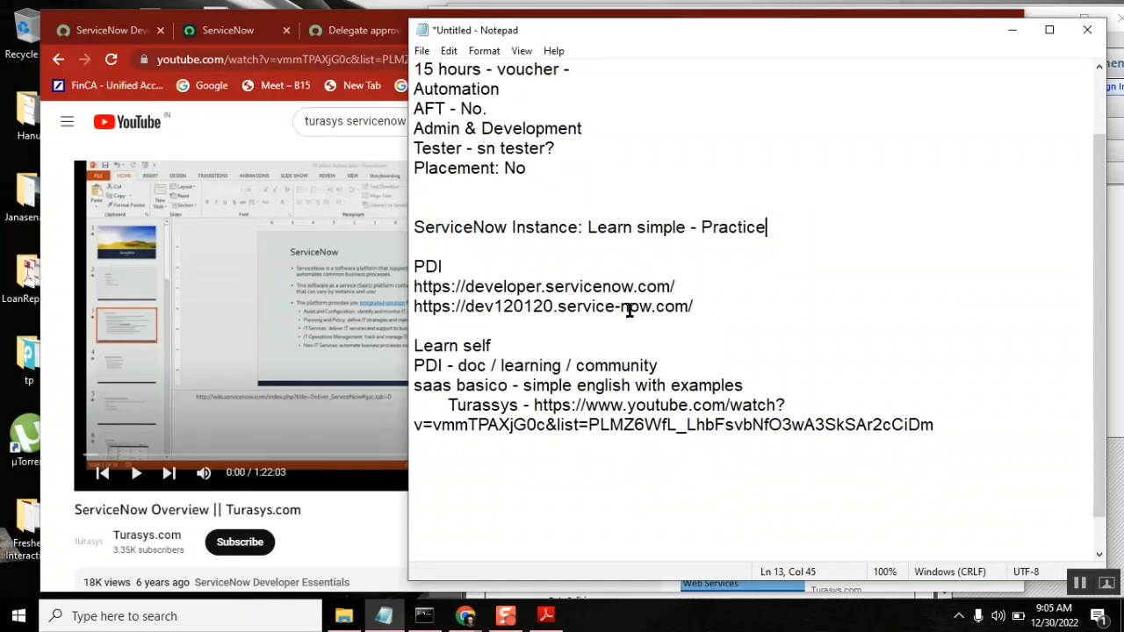
pyautogui.moveTo(835, 266)
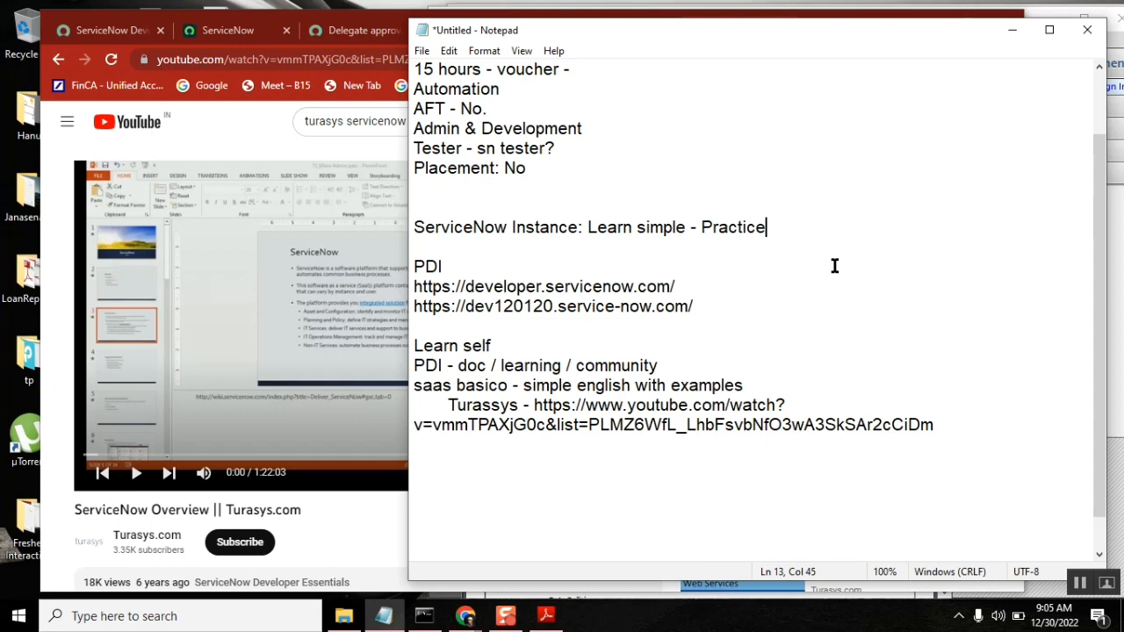
pyautogui.moveTo(534, 509)
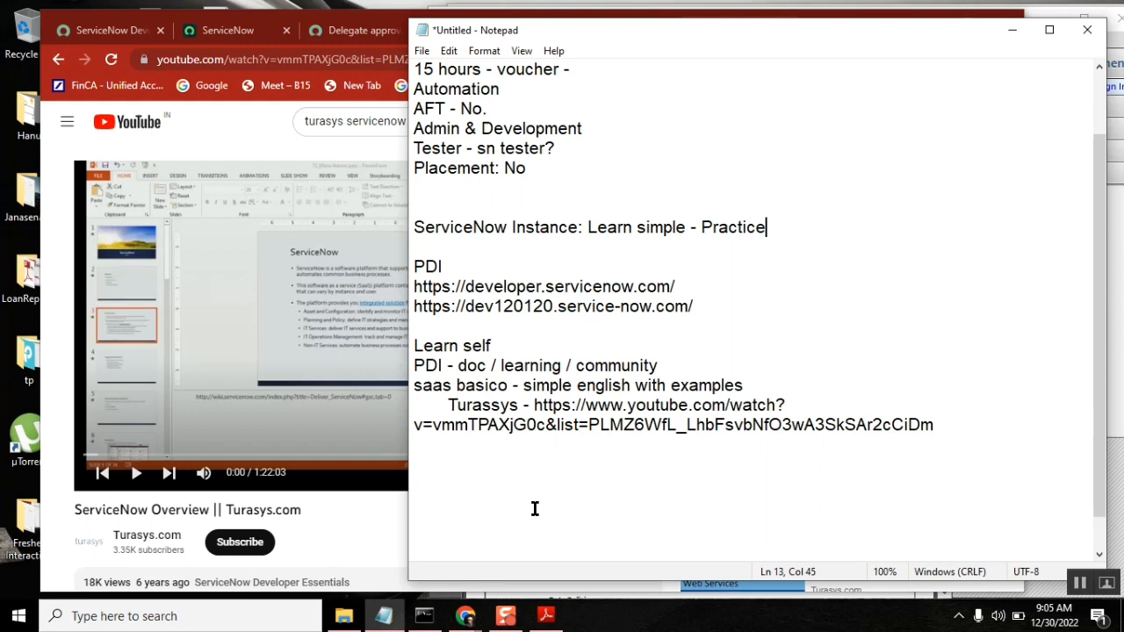
pyautogui.moveTo(570, 476)
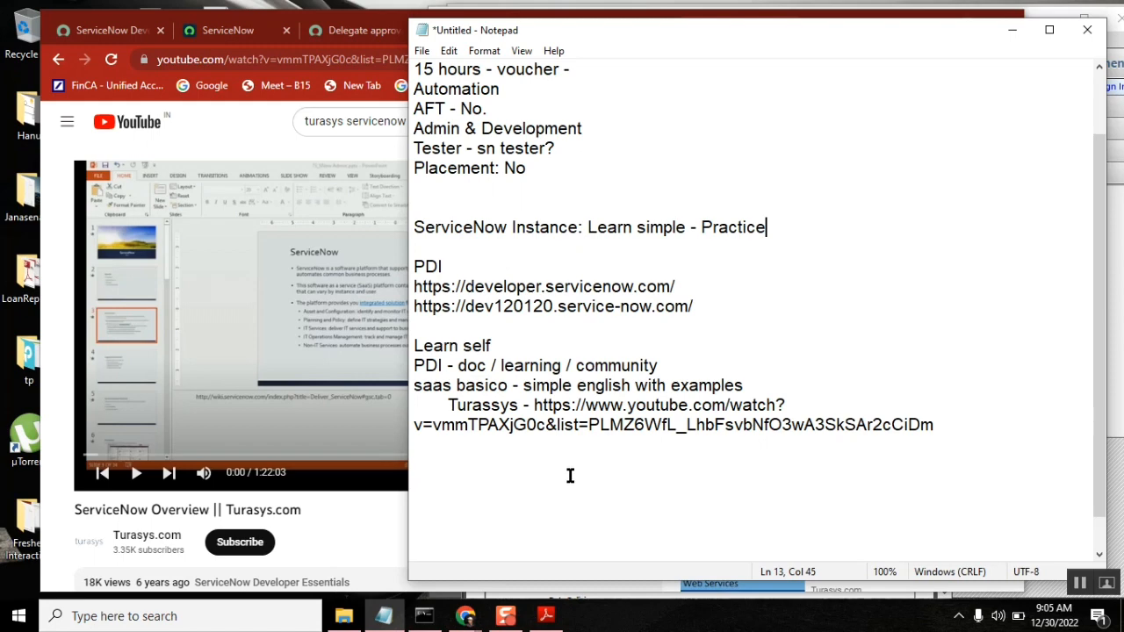
pyautogui.doubleClick(734, 227)
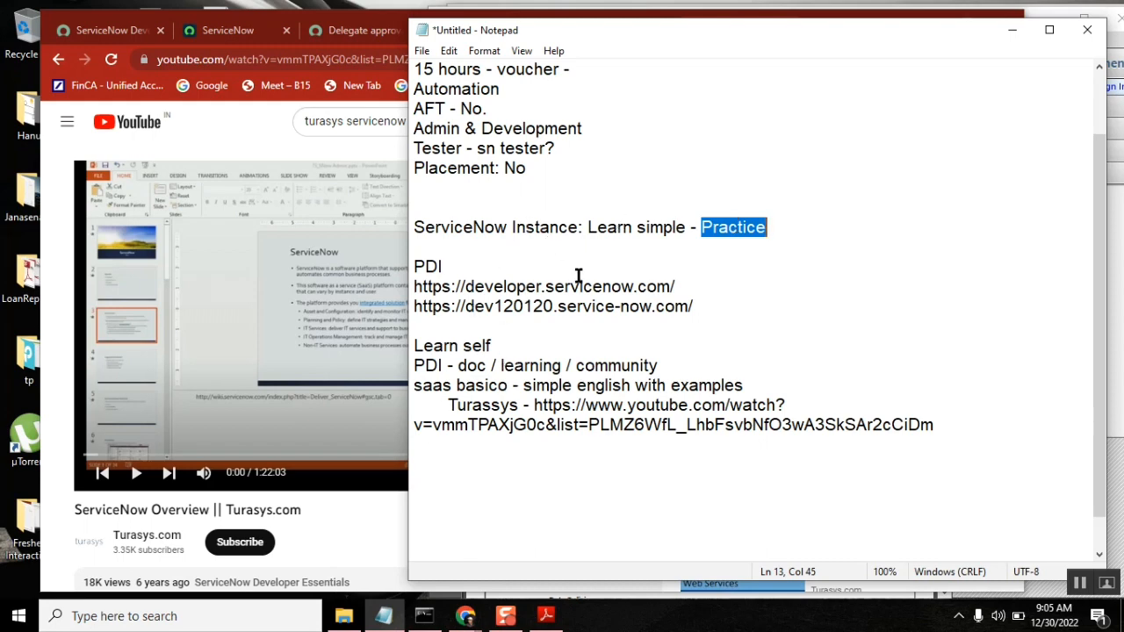
pyautogui.doubleClick(610, 227)
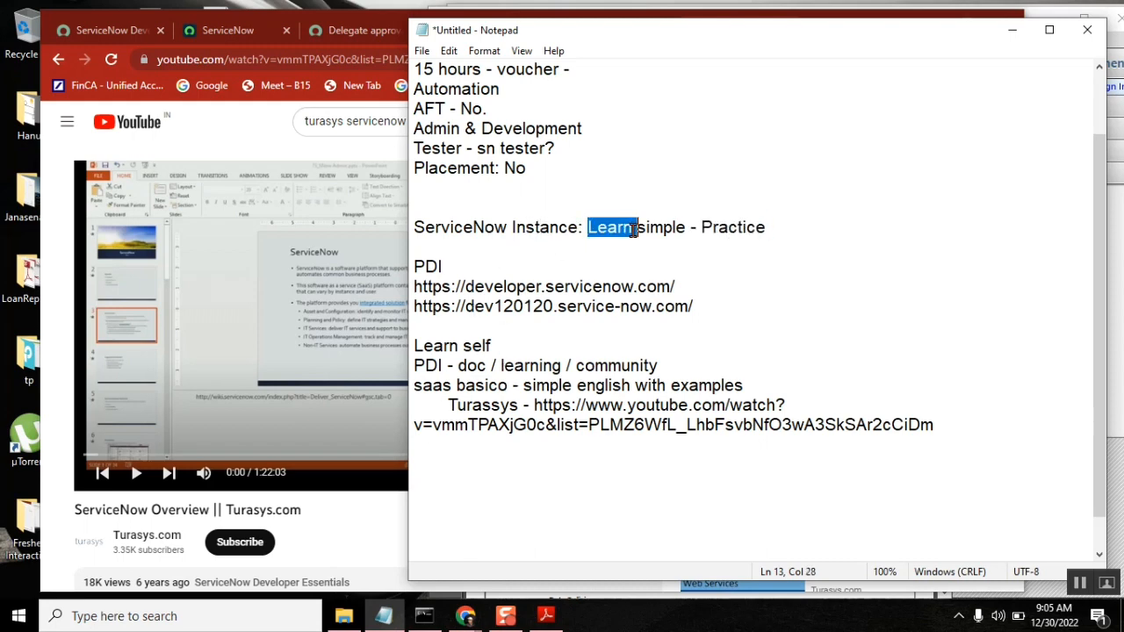
pyautogui.doubleClick(732, 227)
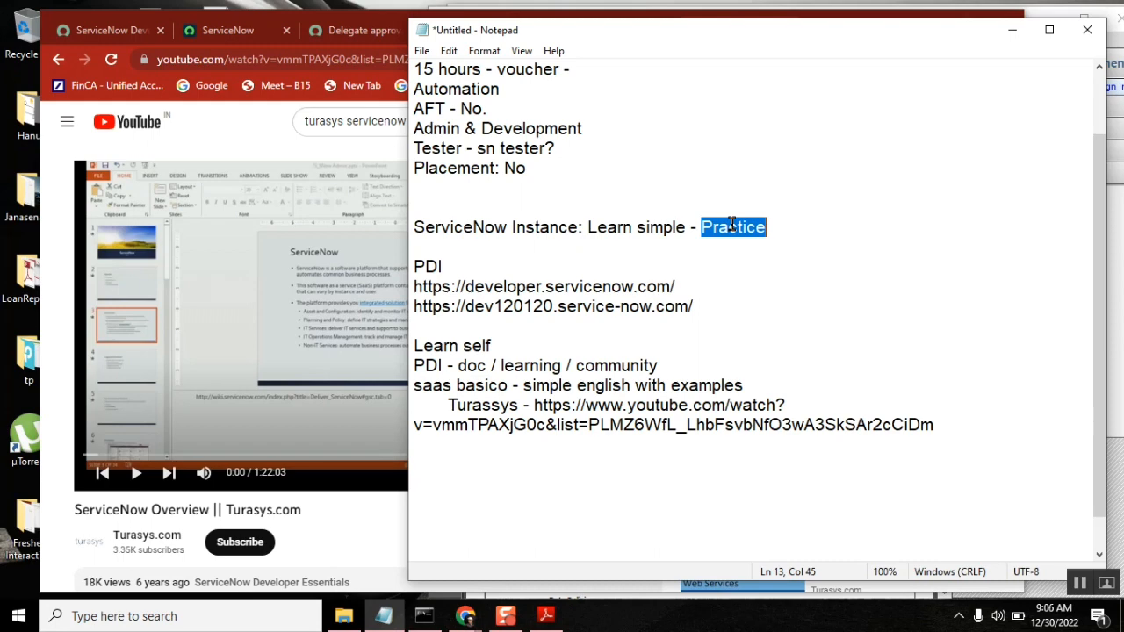
pyautogui.click(591, 227)
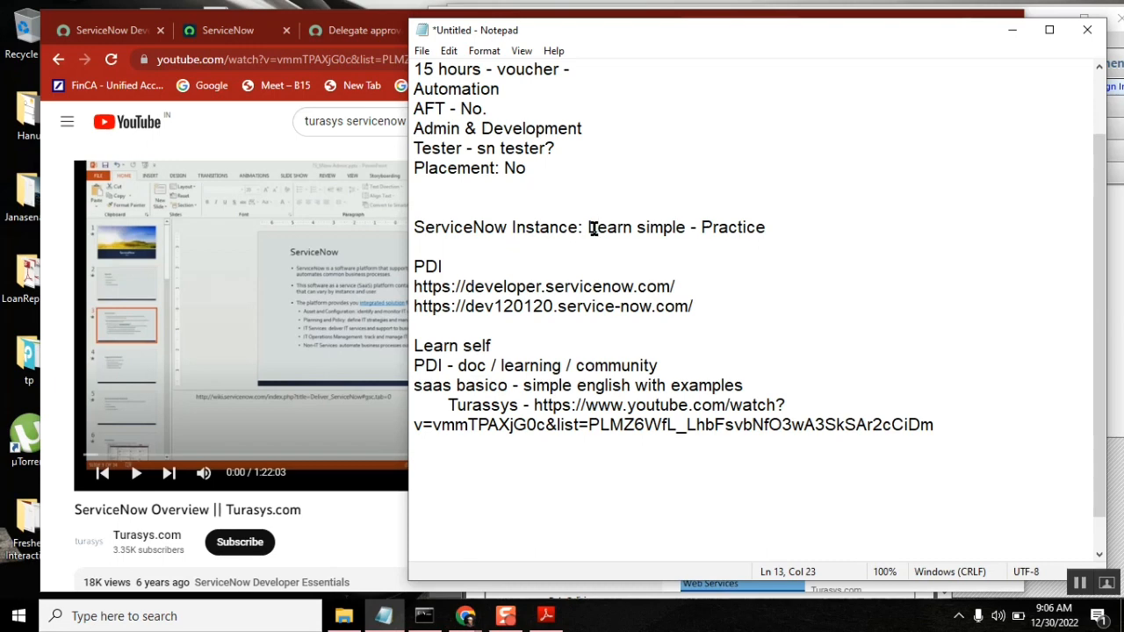
pyautogui.doubleClick(734, 227)
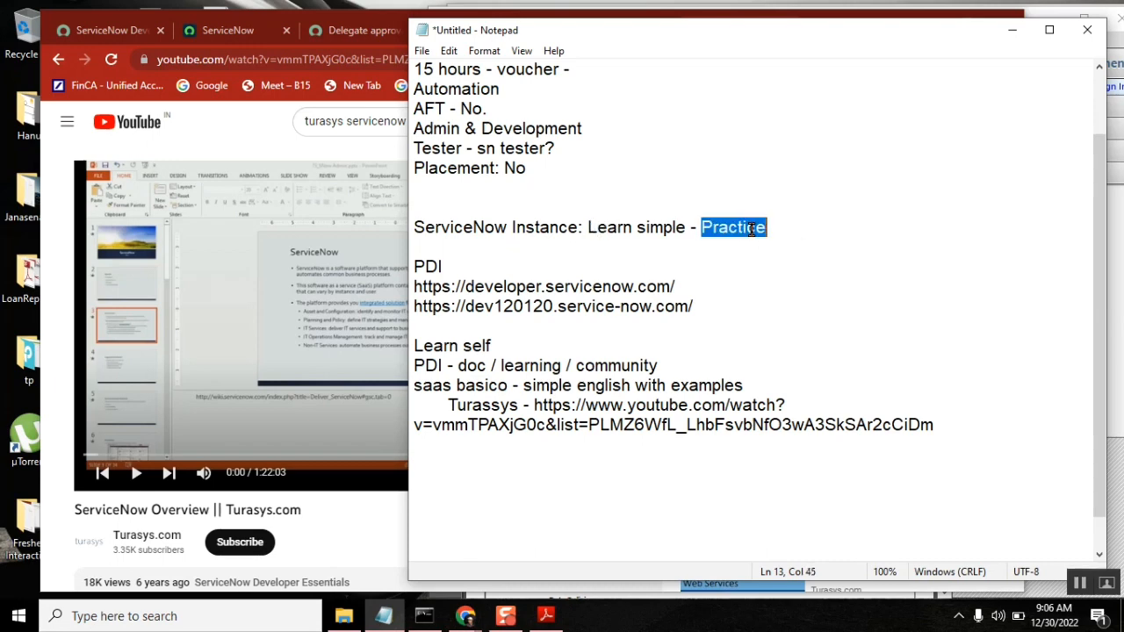
pyautogui.moveTo(615, 226)
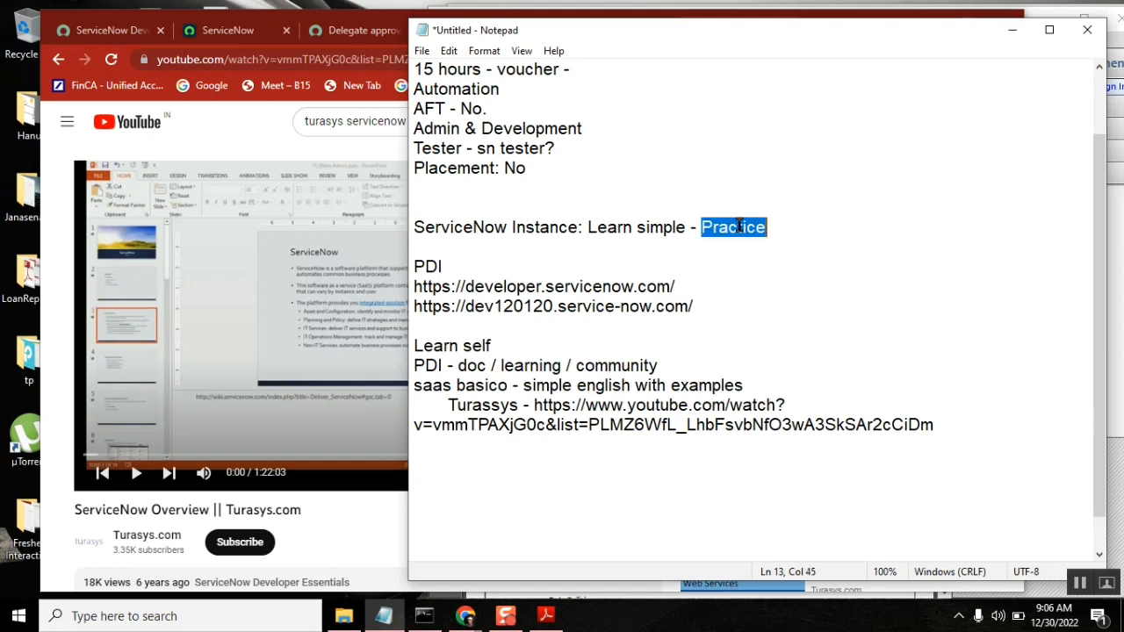
pyautogui.doubleClick(427, 266)
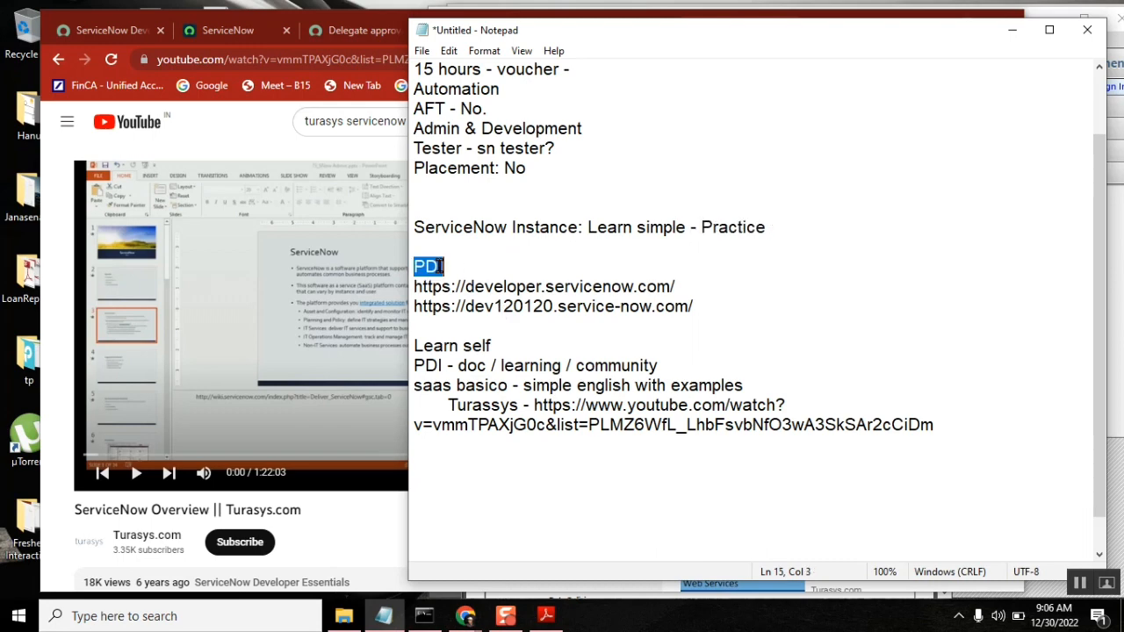
pyautogui.doubleClick(433, 386)
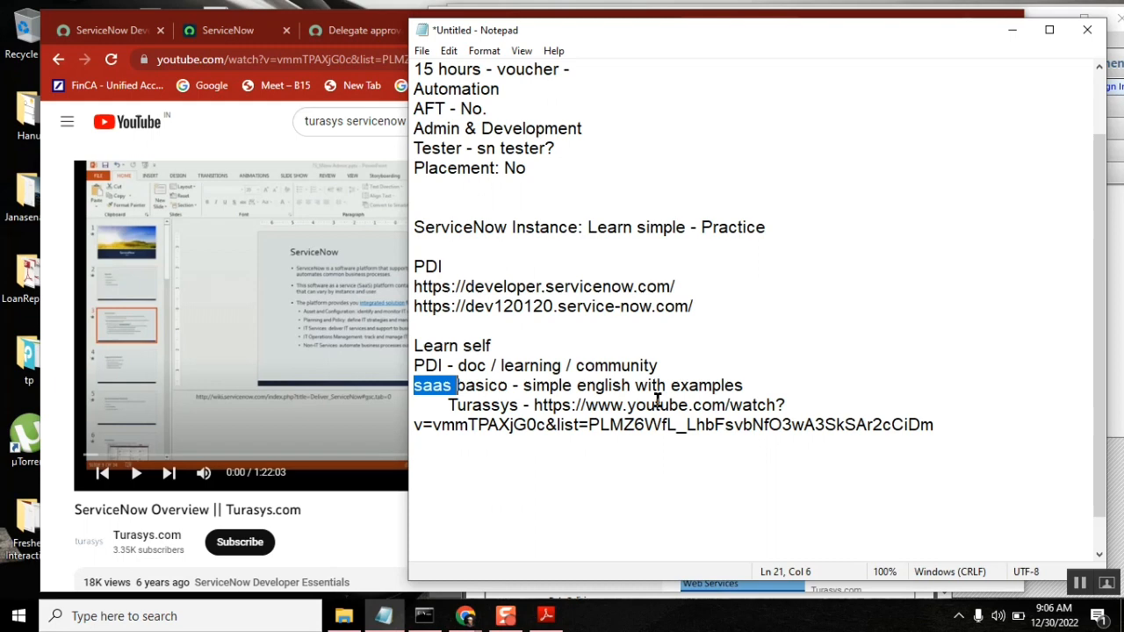
pyautogui.click(936, 424)
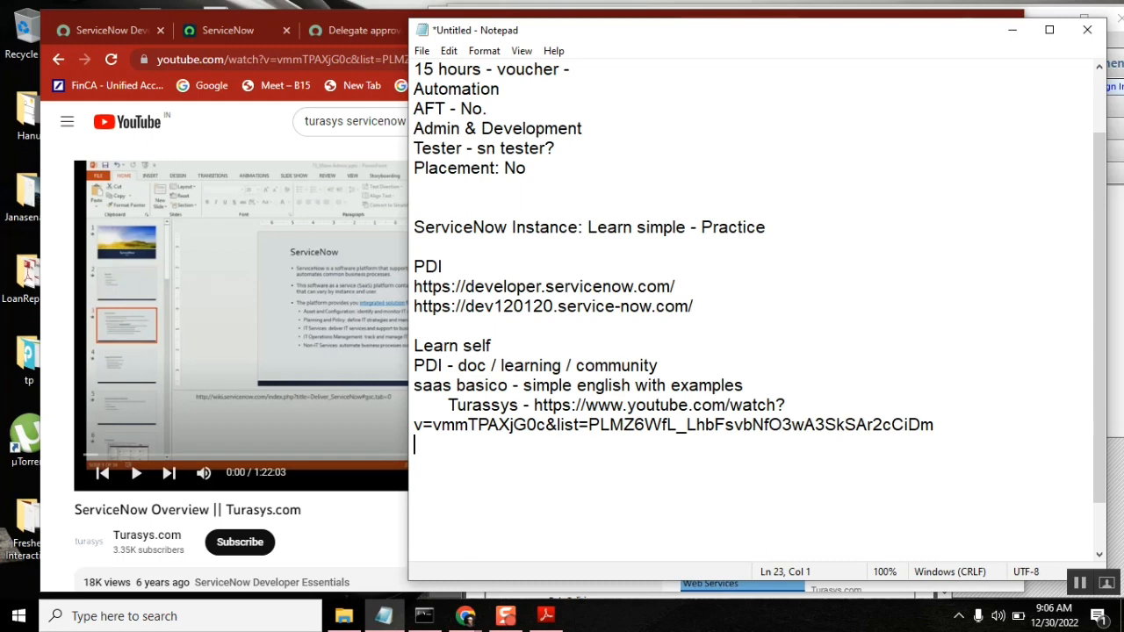
pyautogui.doubleClick(662, 227)
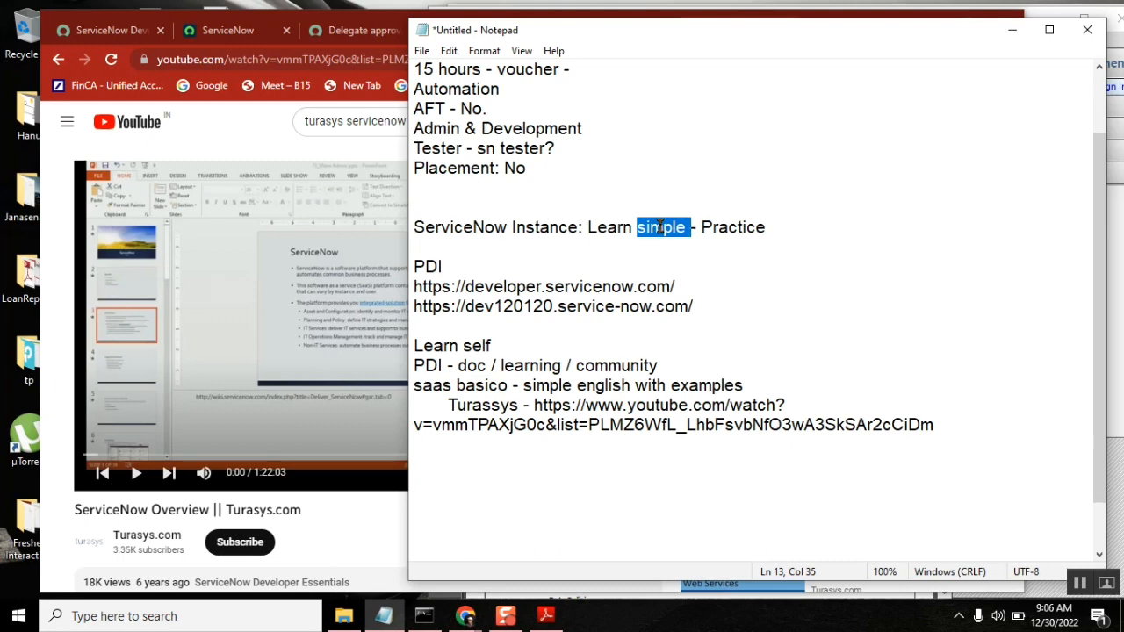
pyautogui.doubleClick(610, 227)
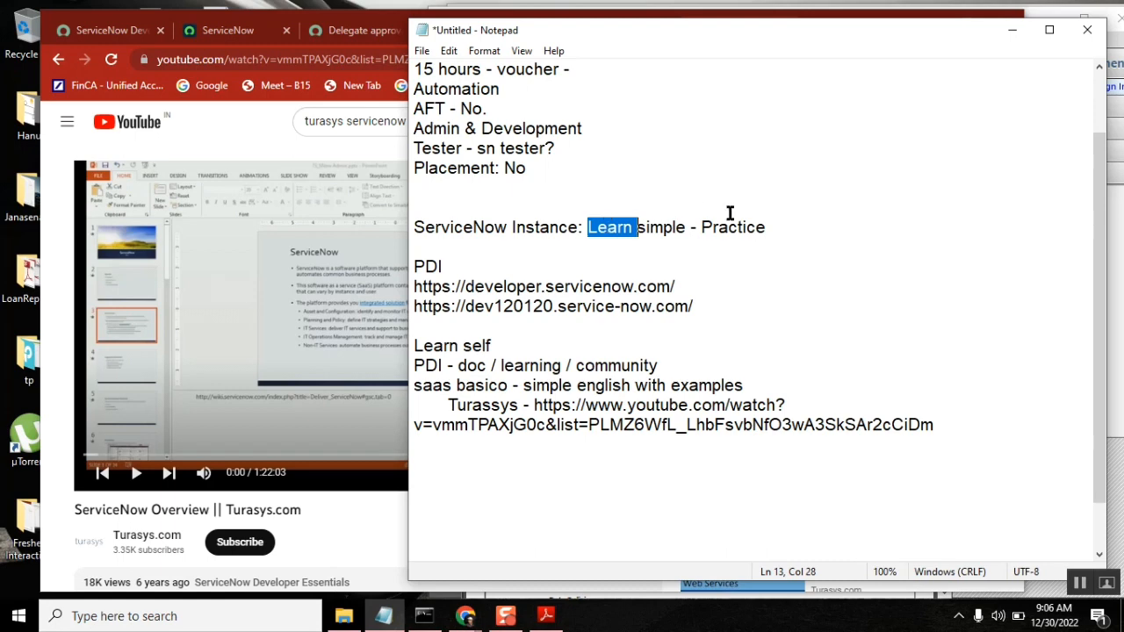
pyautogui.doubleClick(733, 227)
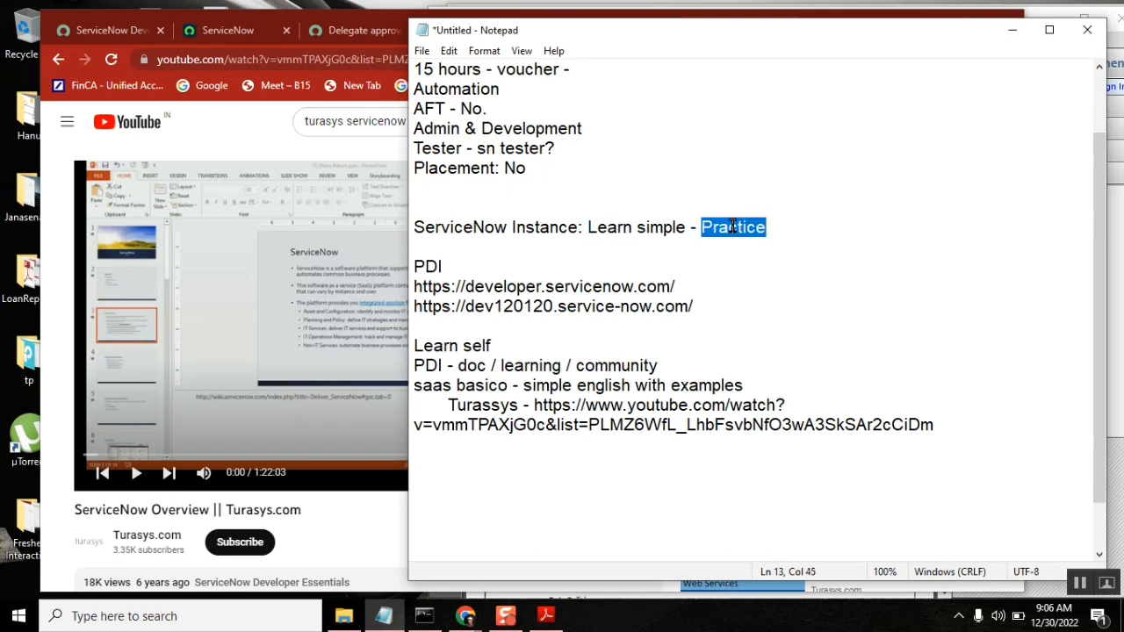